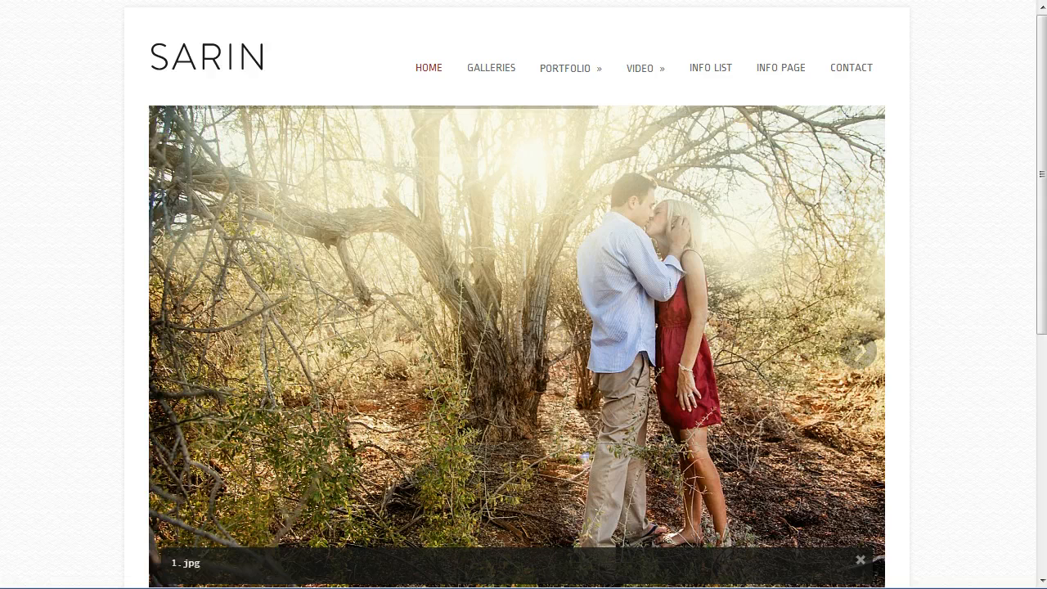
Reveal the Mailing List button on the home page and bring up its name-and-email sign-up popup
scroll("down", 3)
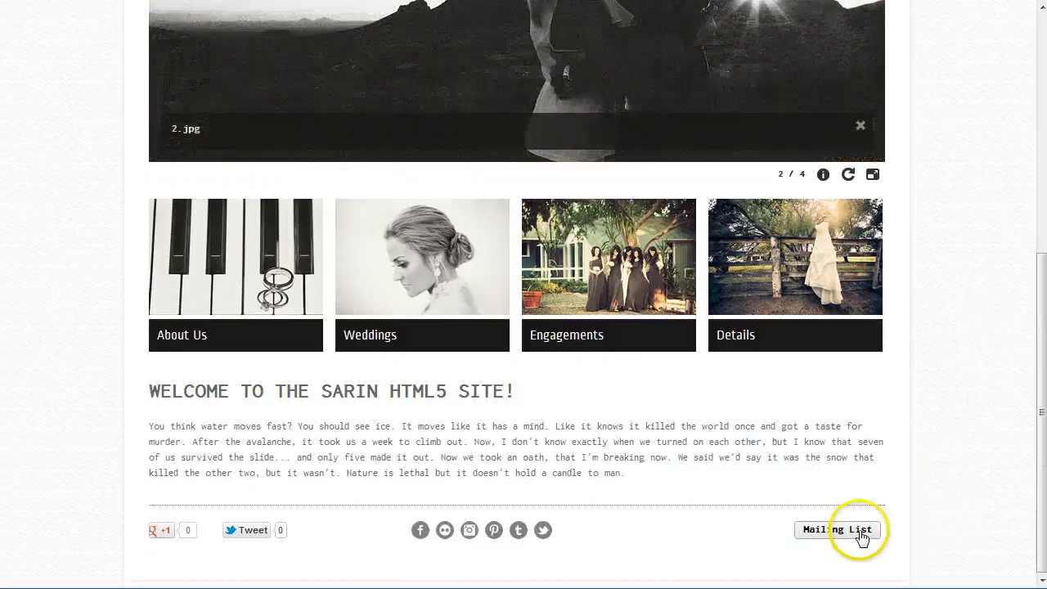
mouse_move(643, 543)
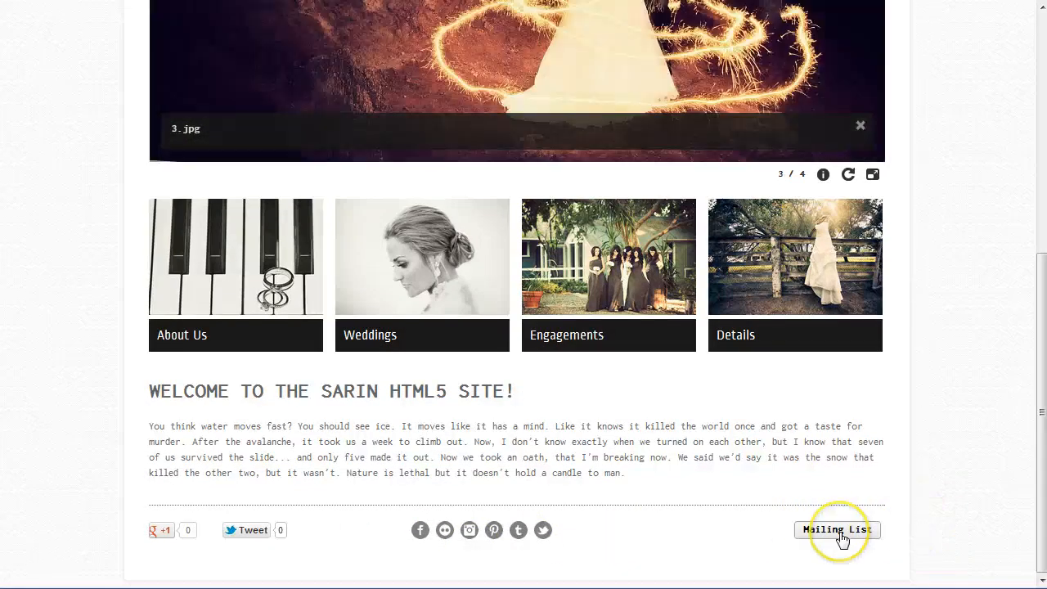
left_click(836, 530)
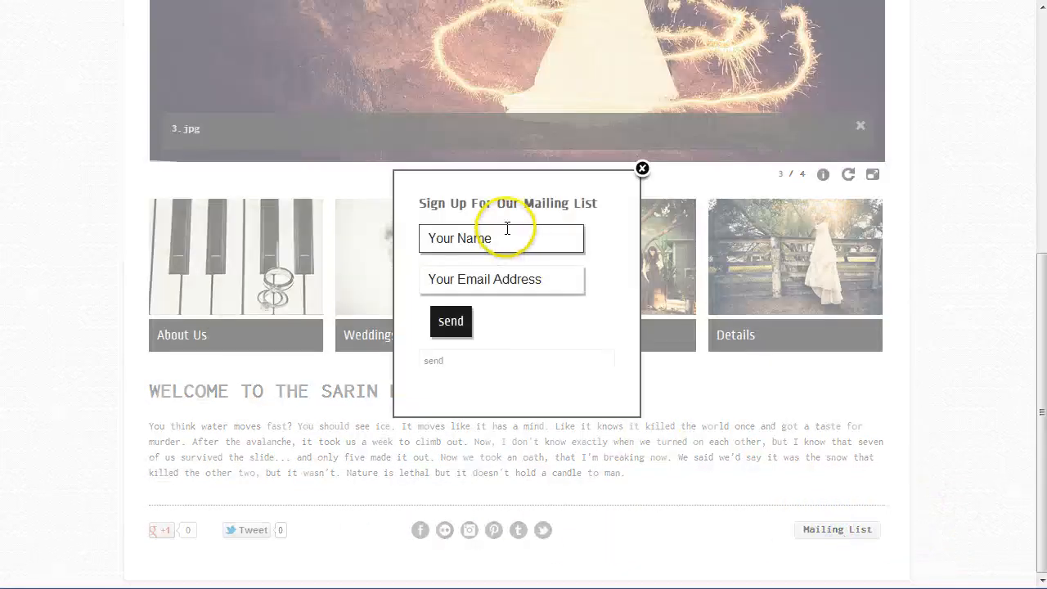